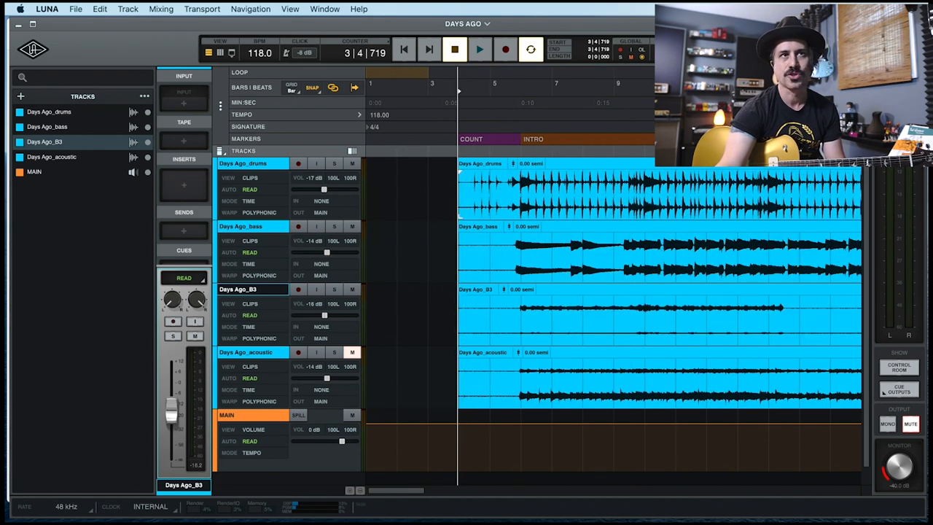
Step: Move the playhead to the INTRO marker and bring up its marker settings
left_click(533, 138)
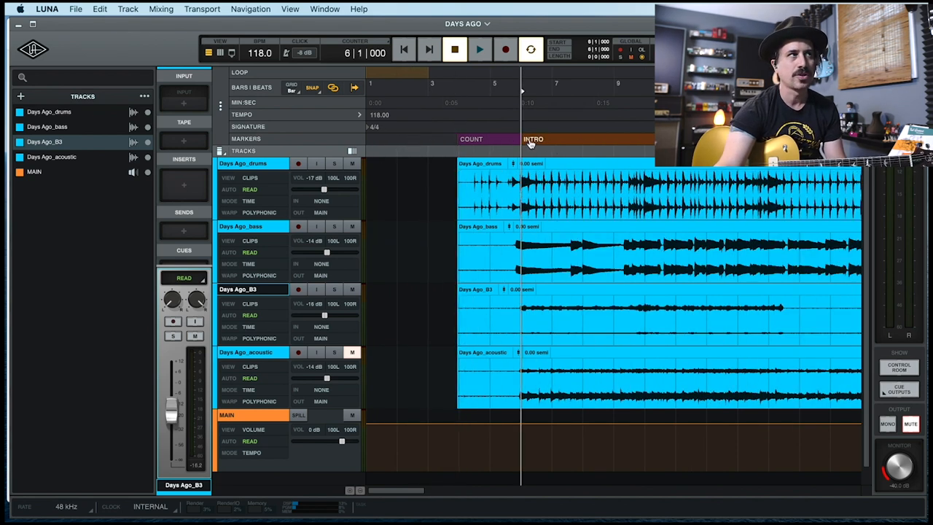
left_click(534, 139)
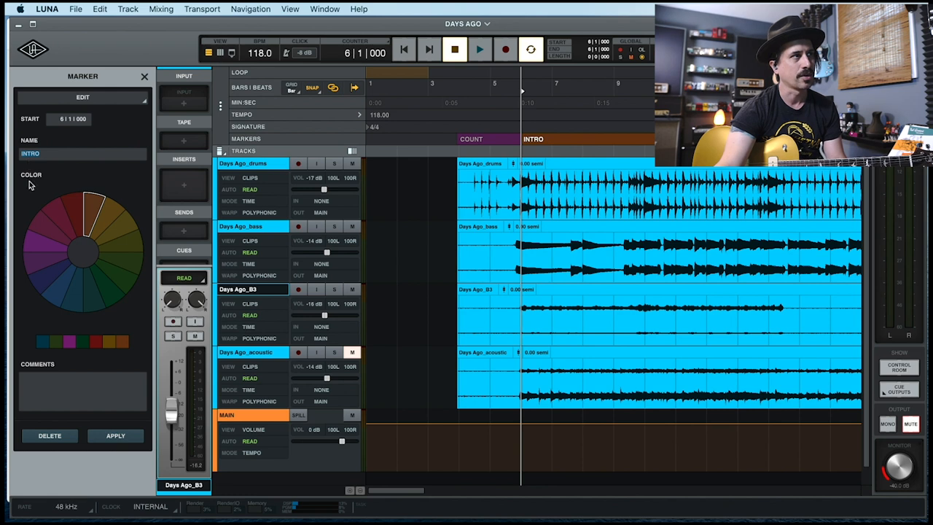
mouse_move(472, 338)
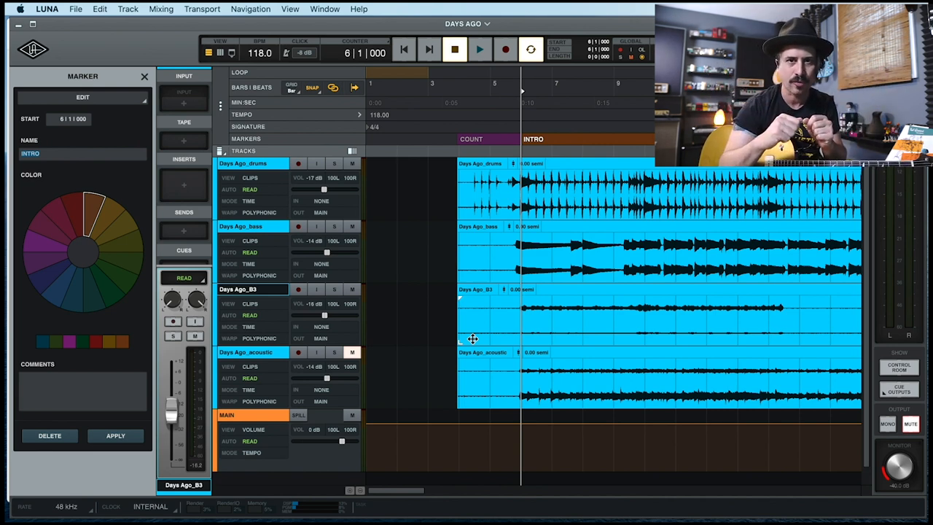
Step: Close the INTRO marker settings to return to the session's track list
left_click(144, 76)
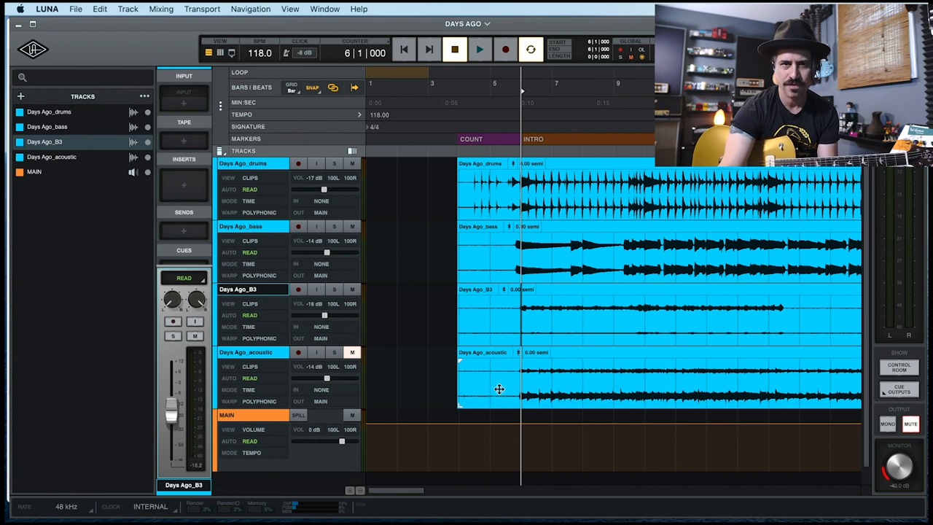
mouse_move(410, 371)
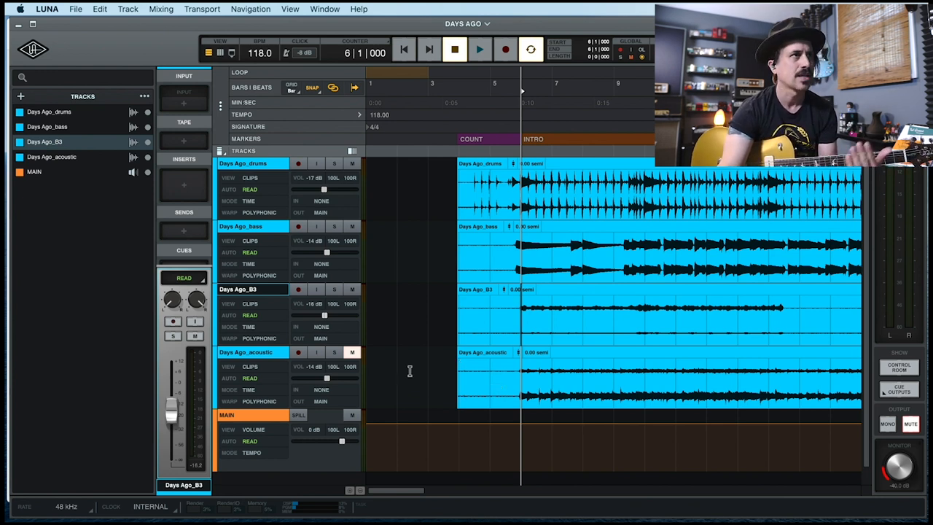
mouse_move(414, 359)
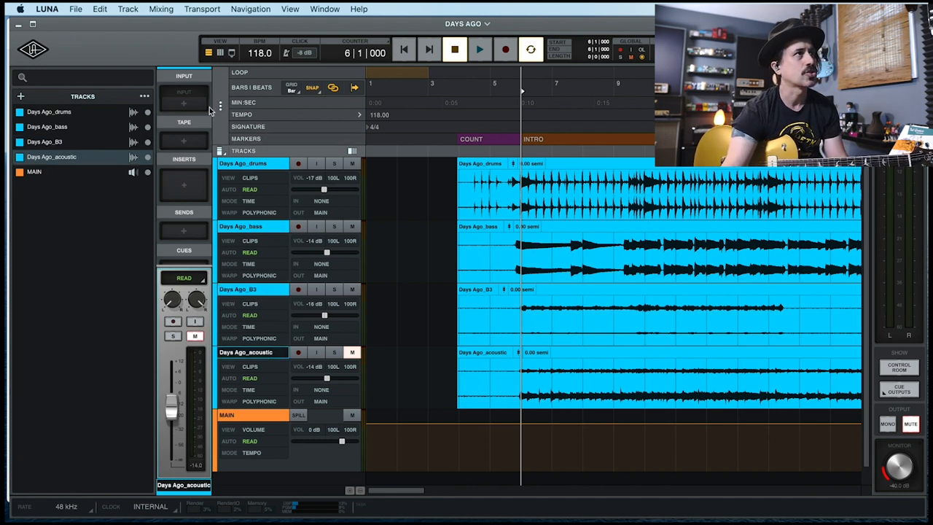
Step: Start a New Tracks setup from the Track menu, keeping the type as Audio
left_click(128, 8)
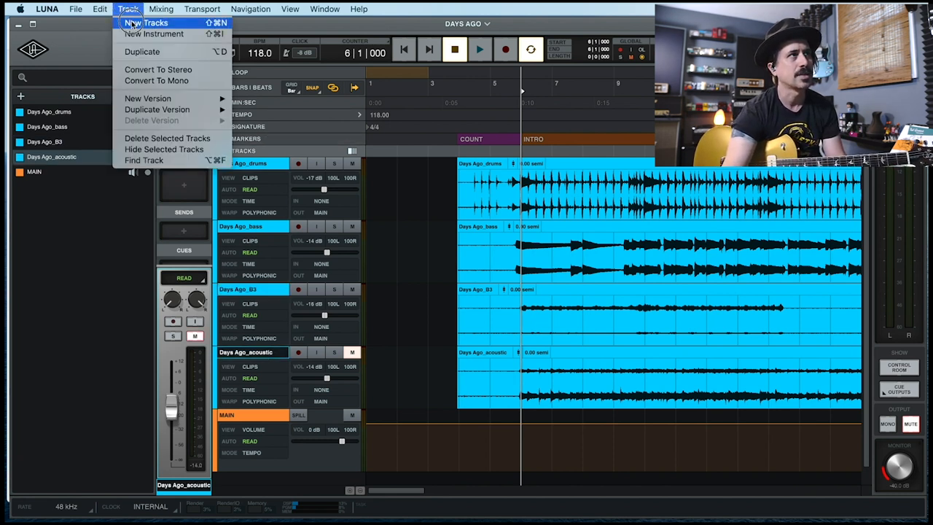
left_click(146, 24)
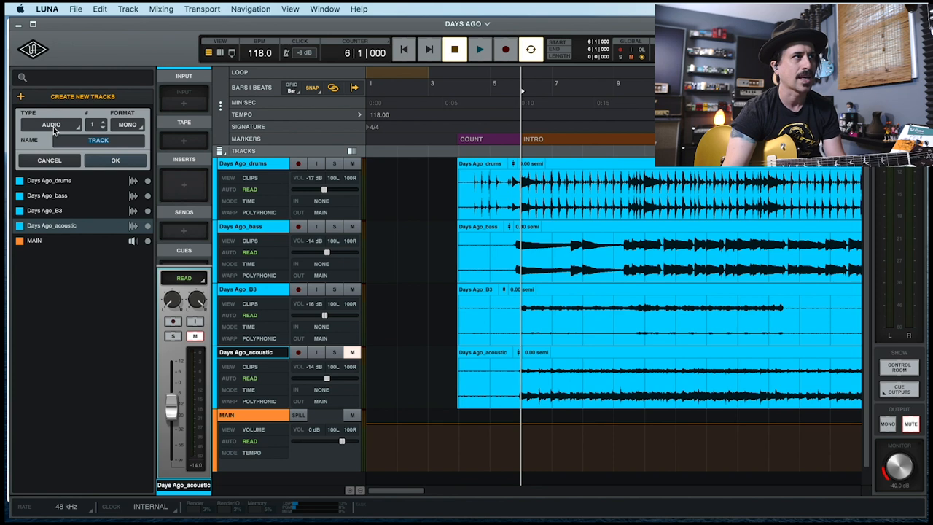
left_click(53, 124)
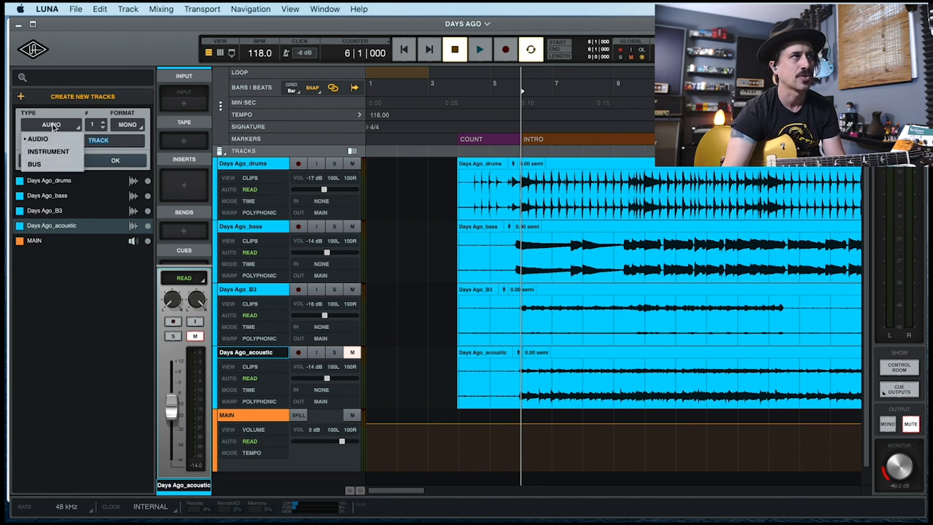
left_click(38, 138)
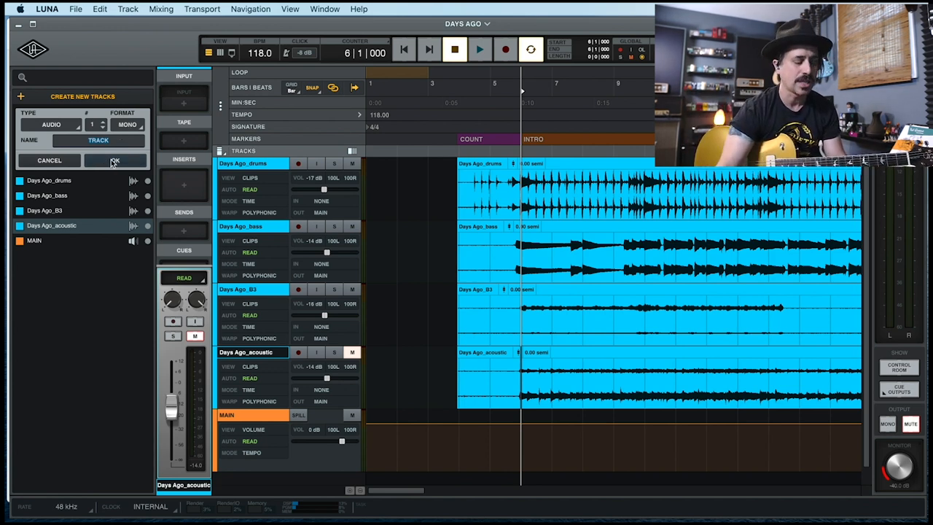
Step: Name the track ELEC L, create it, record-arm it and show its input source list
type("ELEC LI")
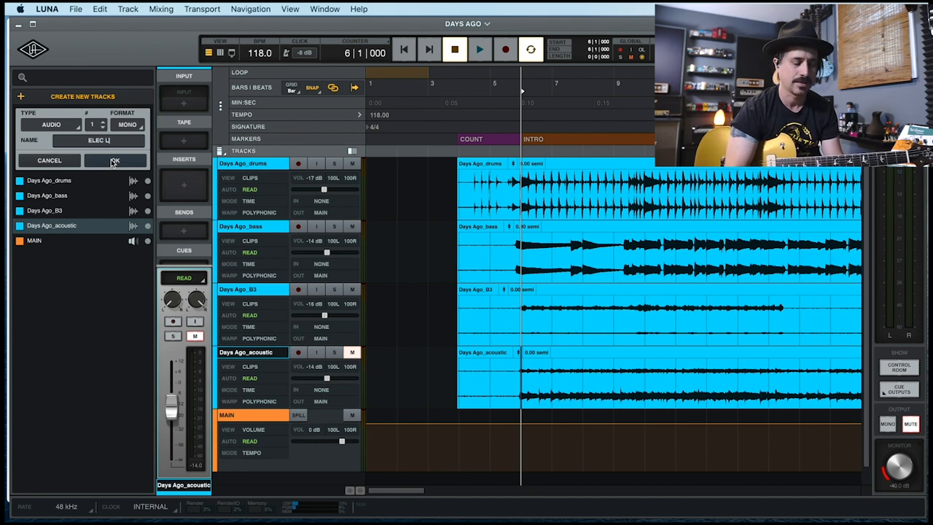
left_click(114, 161)
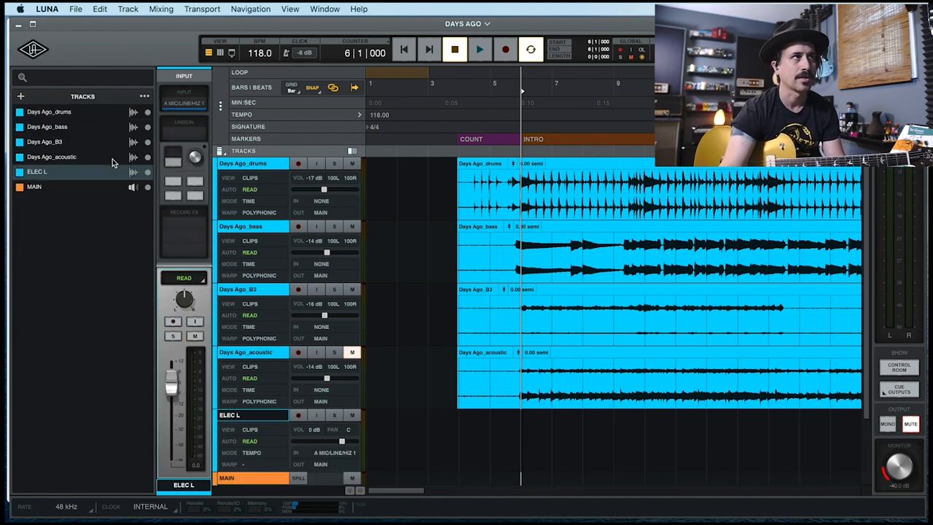
mouse_move(146, 335)
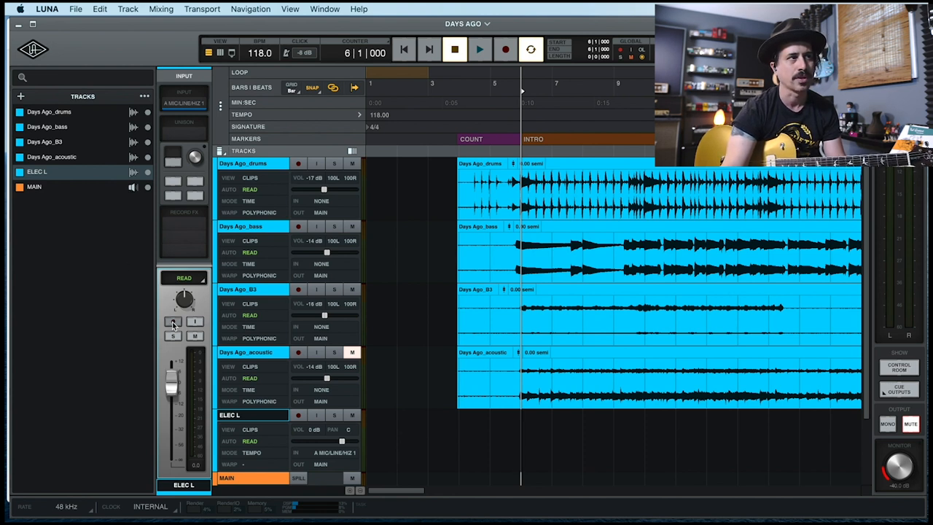
left_click(173, 322)
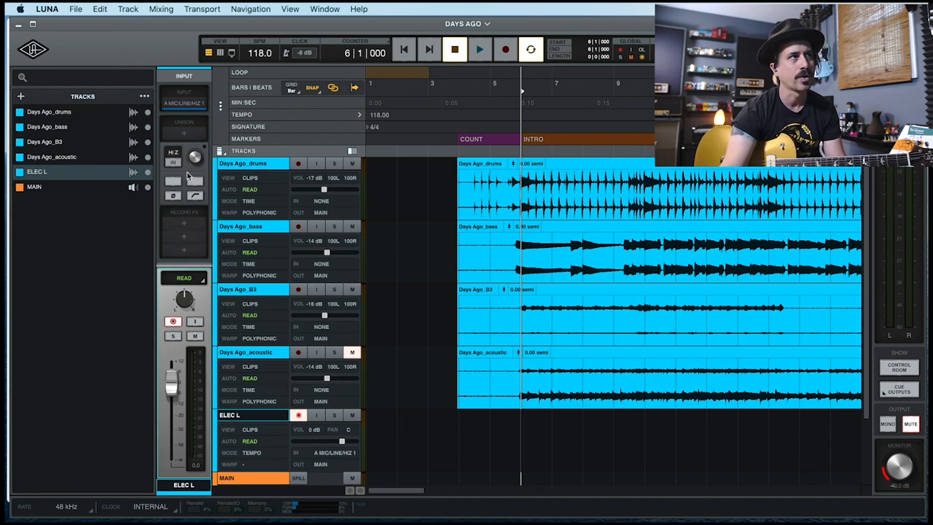
left_click(183, 103)
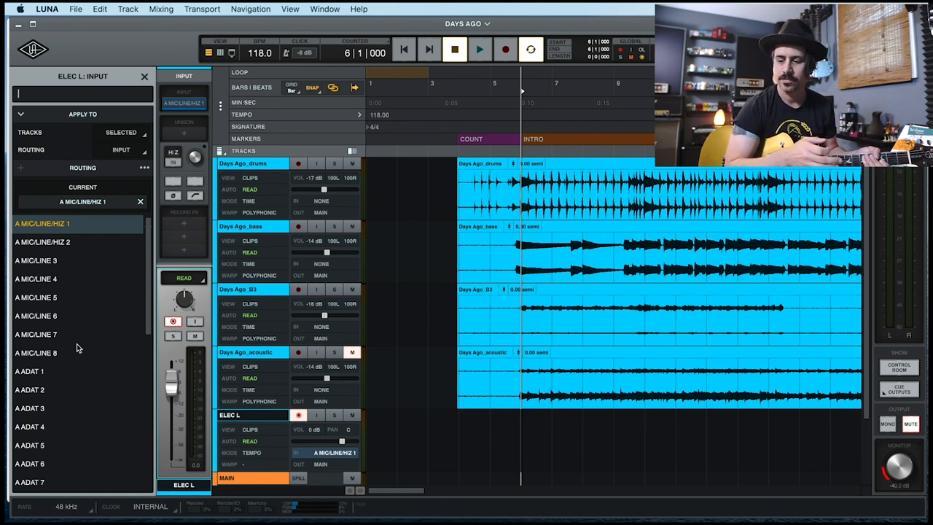
mouse_move(99, 280)
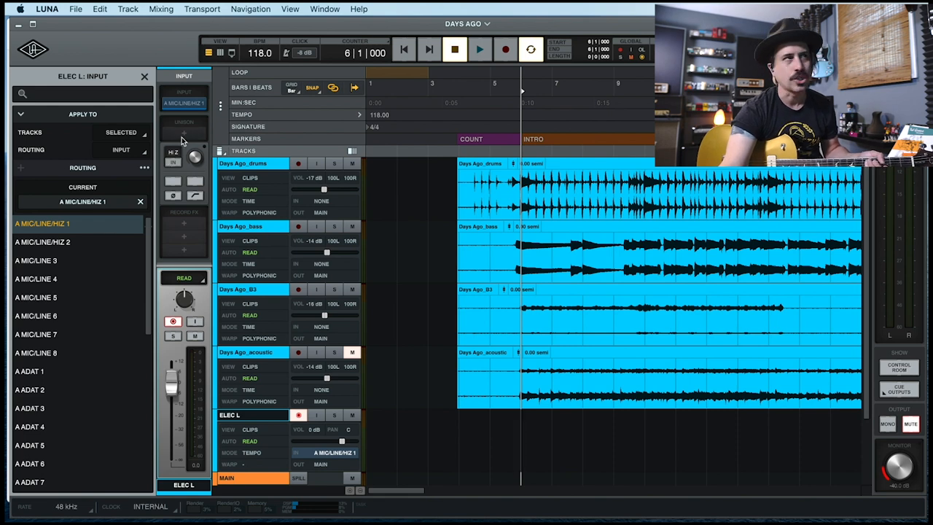
Step: Show ELEC L's Unison preamp plug-in list, then put it away again
left_click(184, 131)
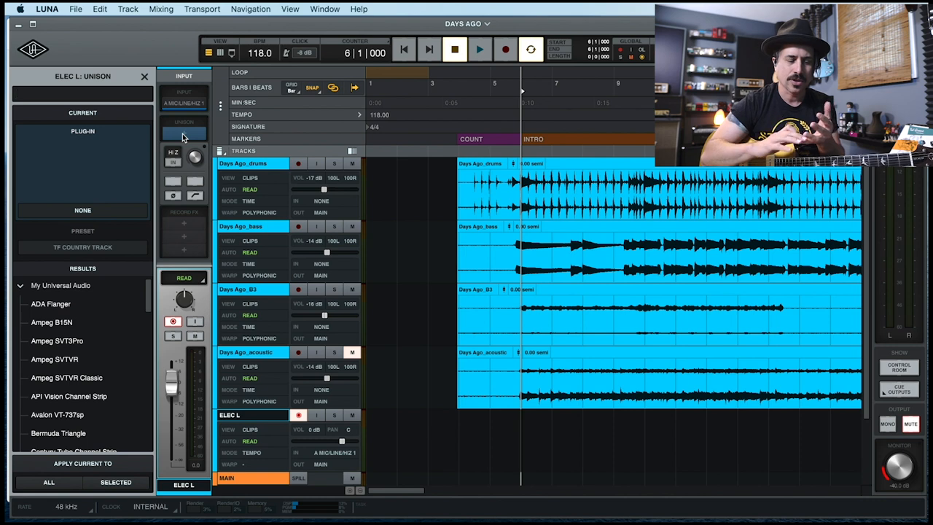
left_click(82, 94)
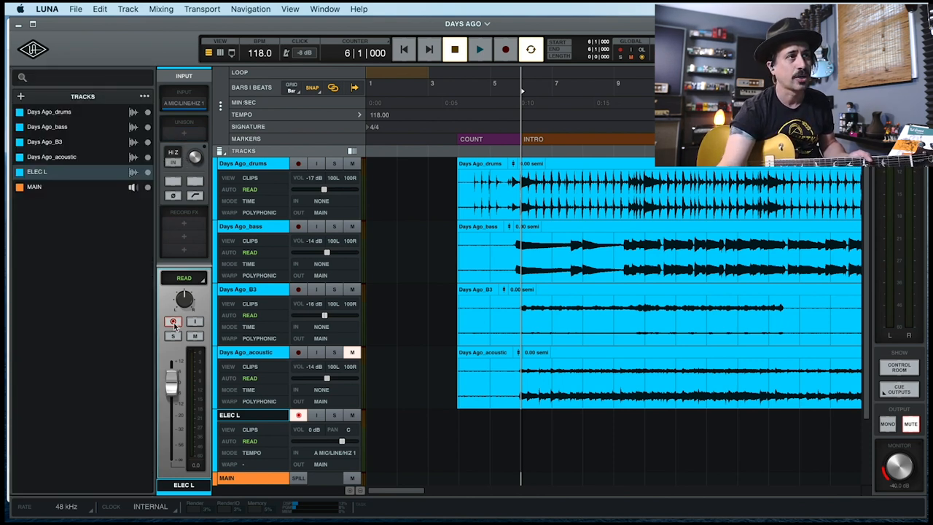
Step: Show the Unison preamp plug-in list for ELEC L again
left_click(184, 134)
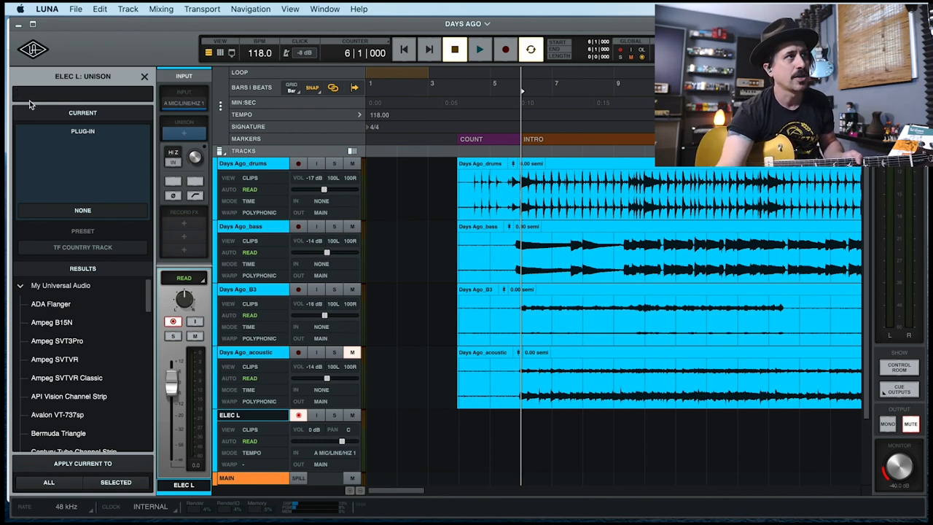
Step: Search MARSHALL and load the Marshall Plexi Classic amp on ELEC L's Unison slot
type("Ma")
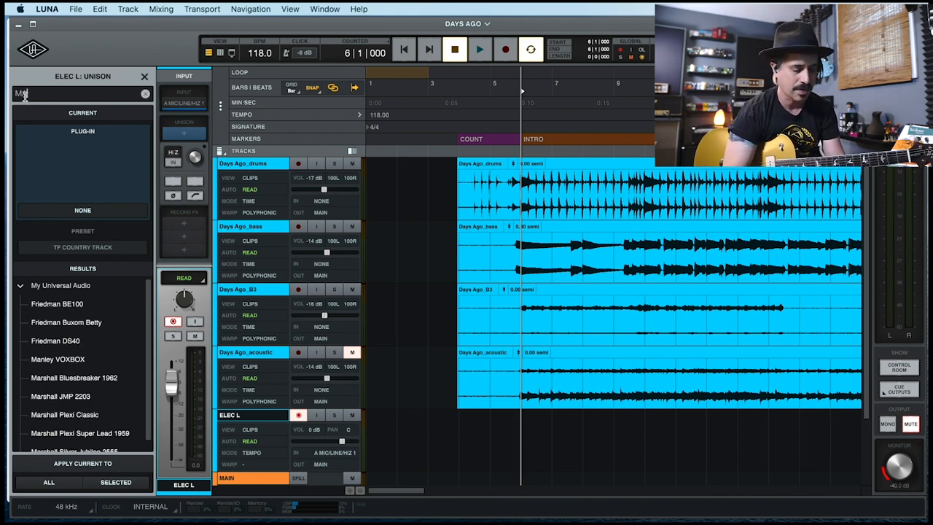
type("ARSHALL")
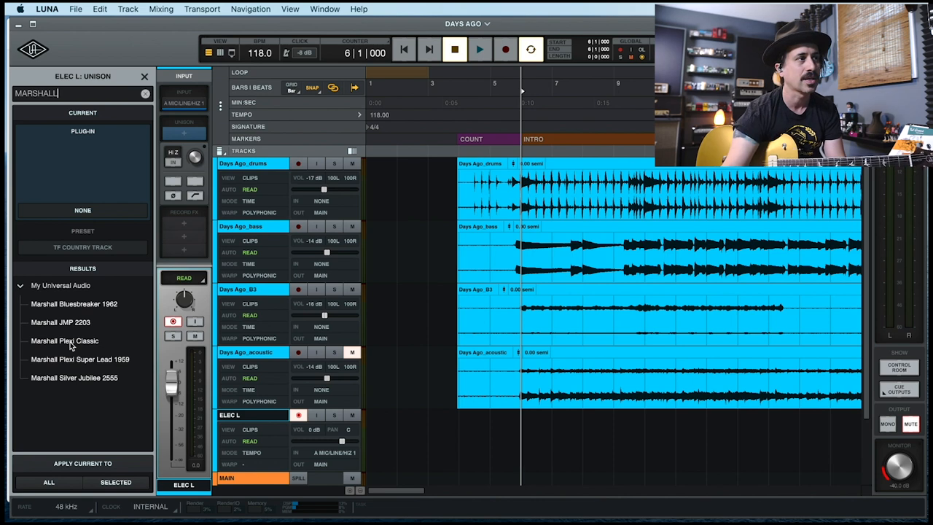
left_click(64, 341)
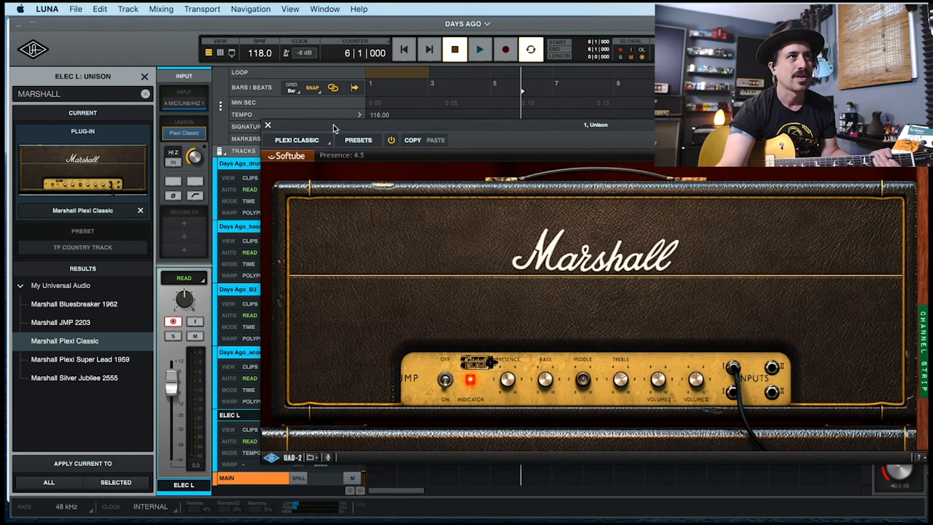
Step: Show the Plexi Classic amp's saved presets, with TF COUNTRY TRACK current
left_click(359, 140)
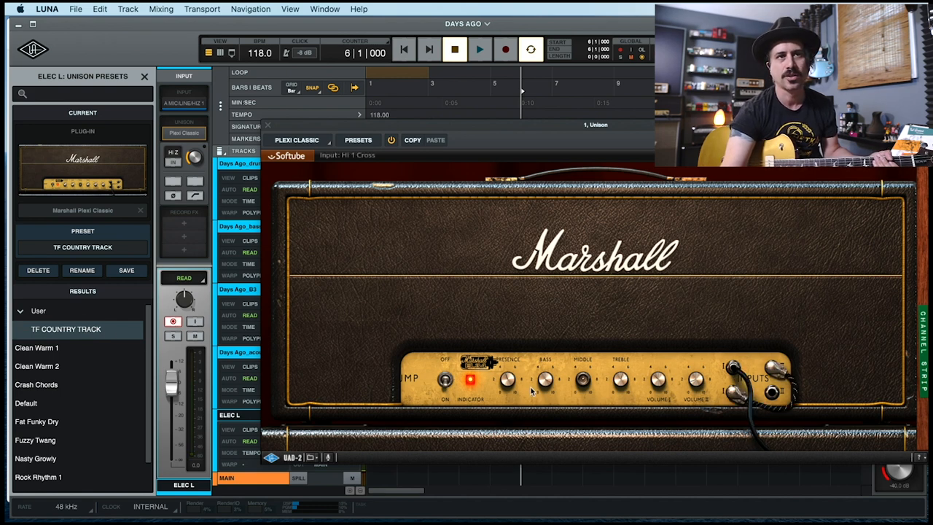
mouse_move(735, 407)
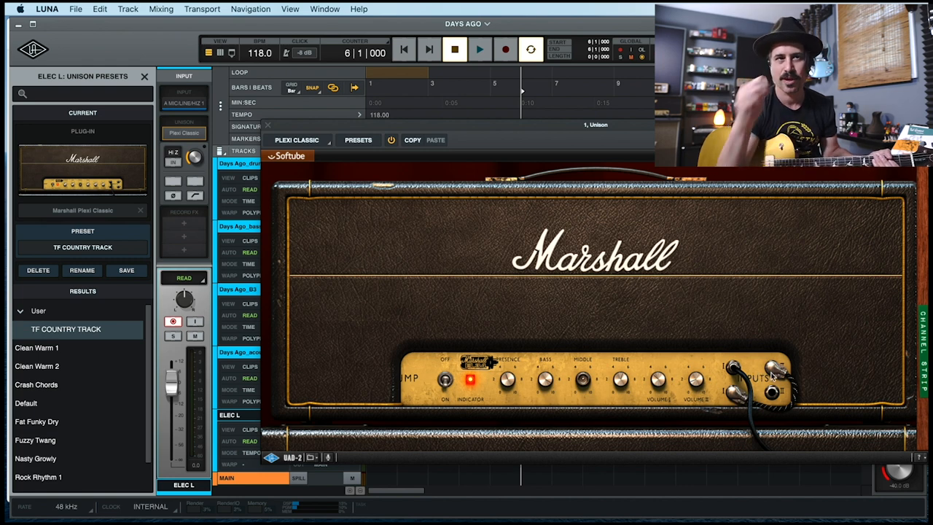
mouse_move(890, 298)
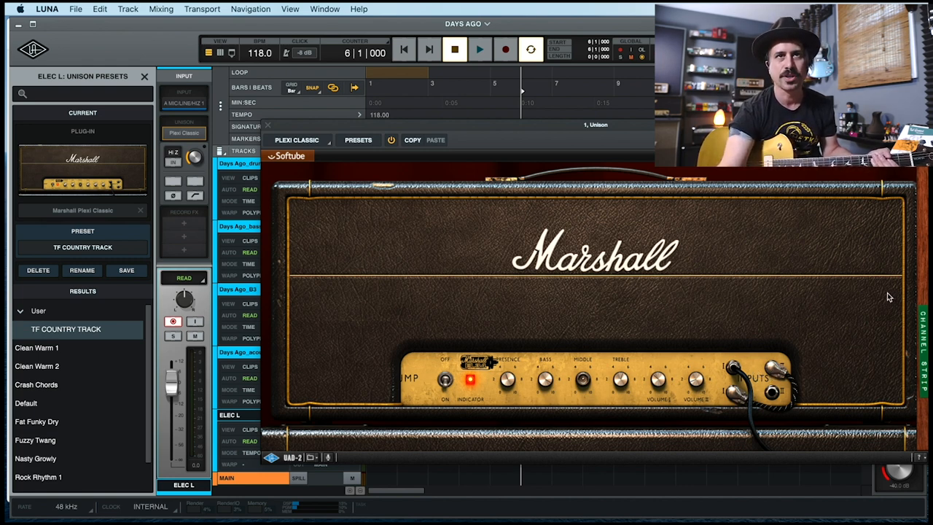
mouse_move(596, 323)
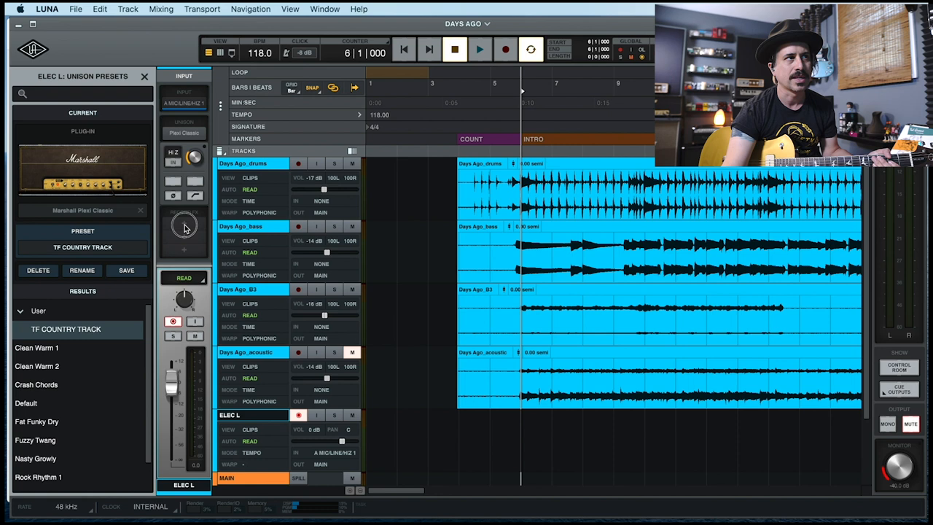
Step: Search PLATE and load the Pure Plate reverb into ELEC L's first REC FX slot
left_click(184, 226)
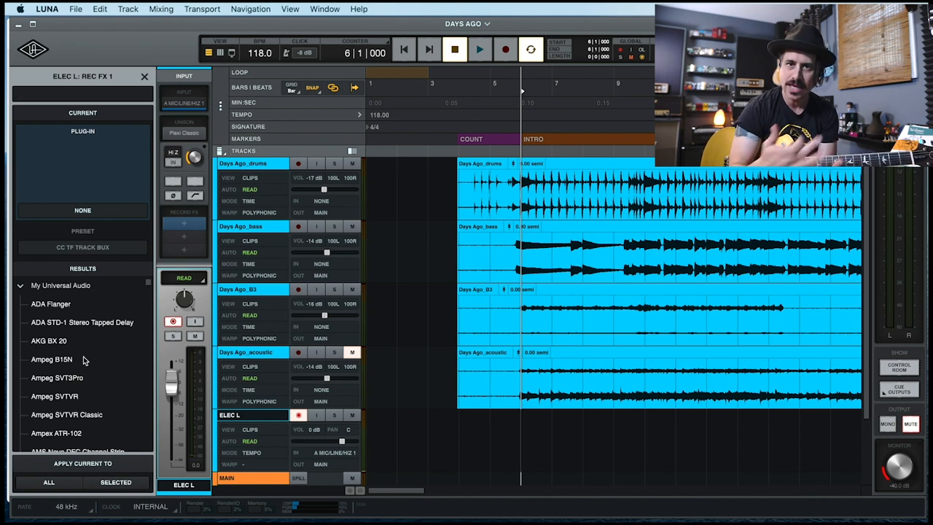
type("PLATE")
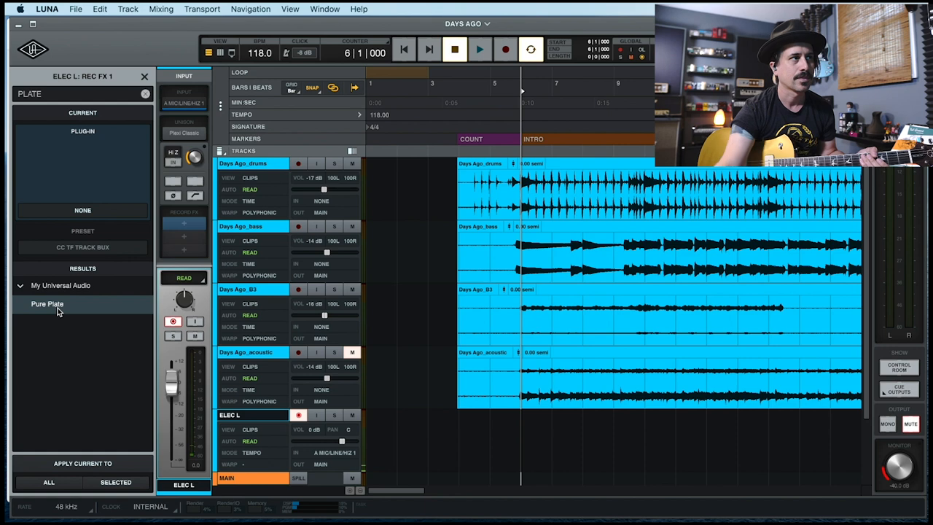
double_click(47, 305)
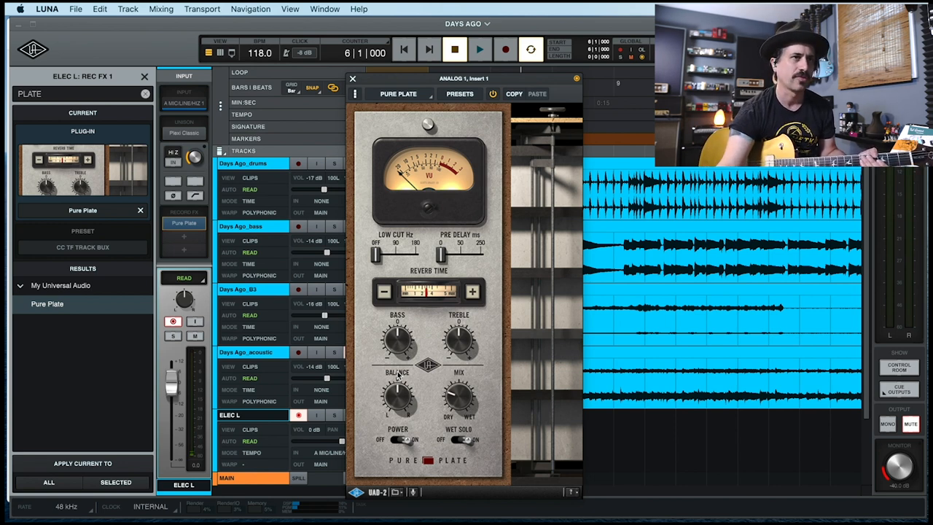
mouse_move(469, 358)
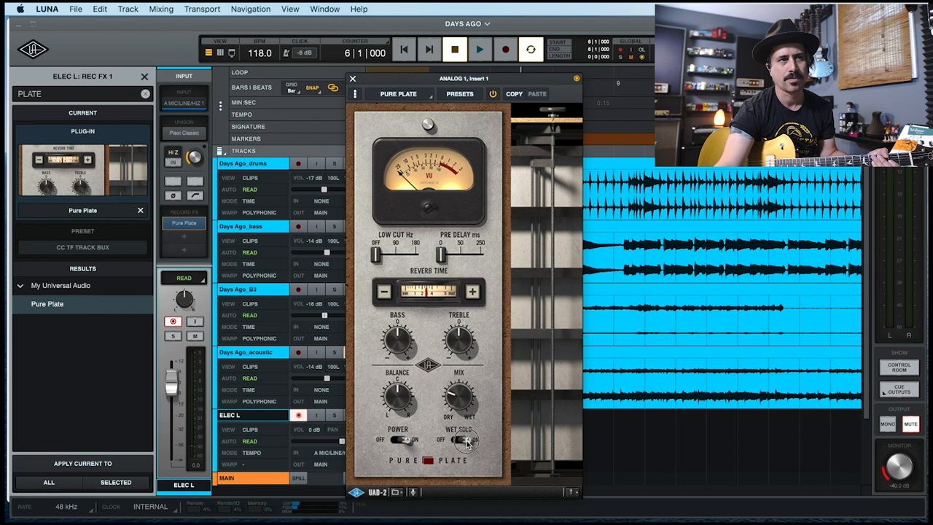
Step: Adjust a control in the Pure Plate reverb window on ELEC L
left_click(460, 440)
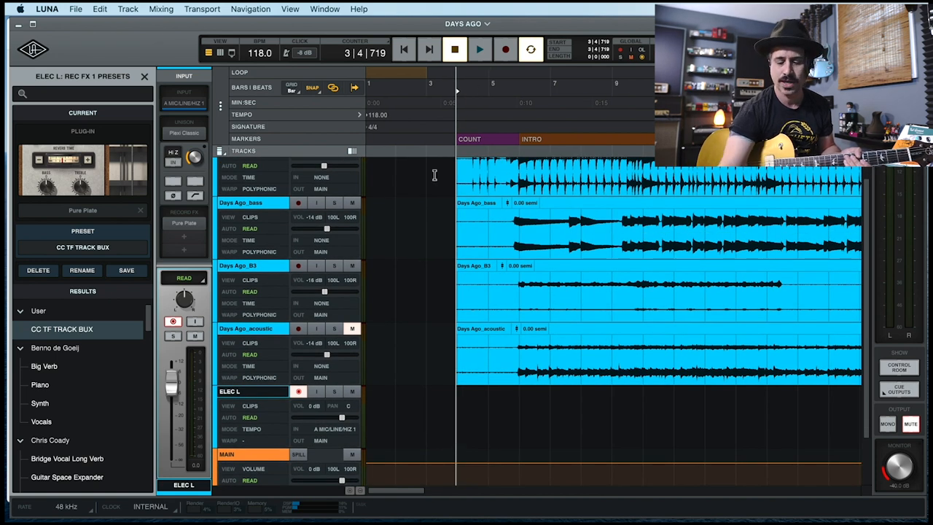
mouse_move(431, 196)
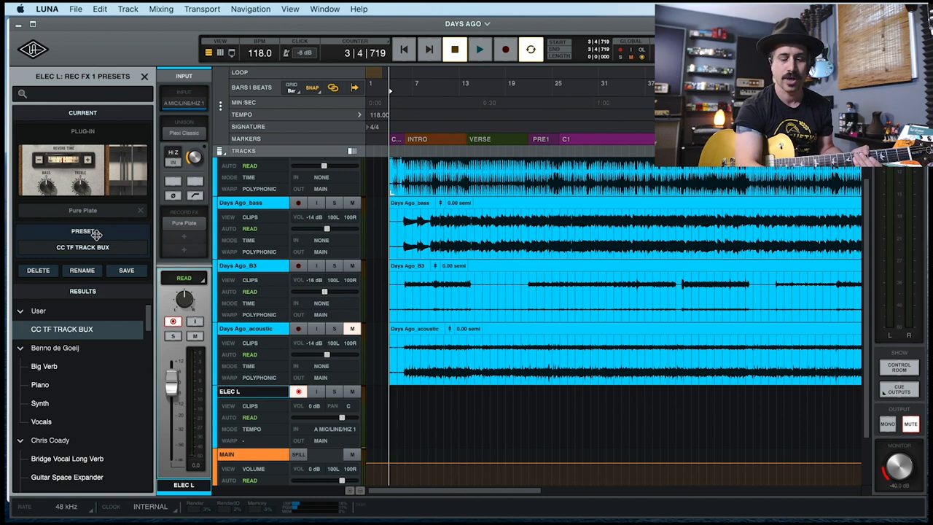
Step: Record a guitar take on ELEC L running past the first chorus, then stop the transport
left_click(480, 49)
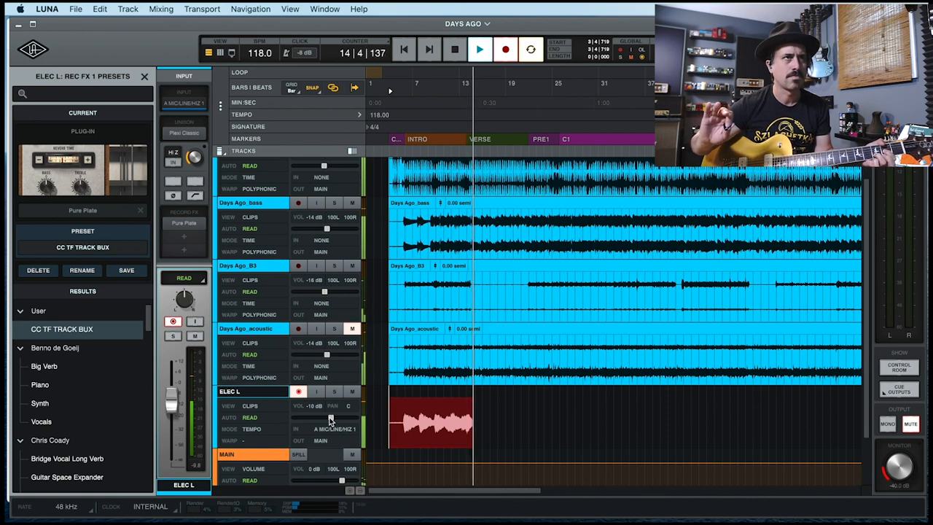
left_click(480, 49)
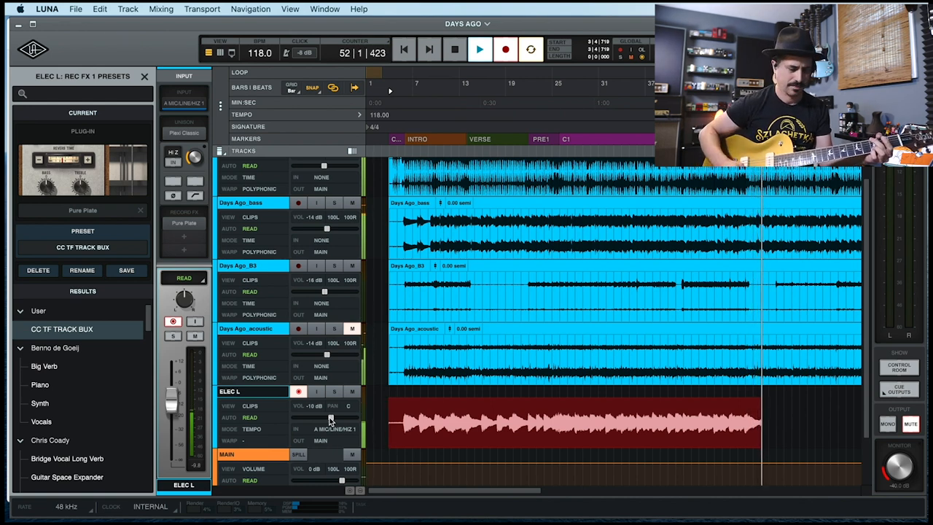
left_click(455, 50)
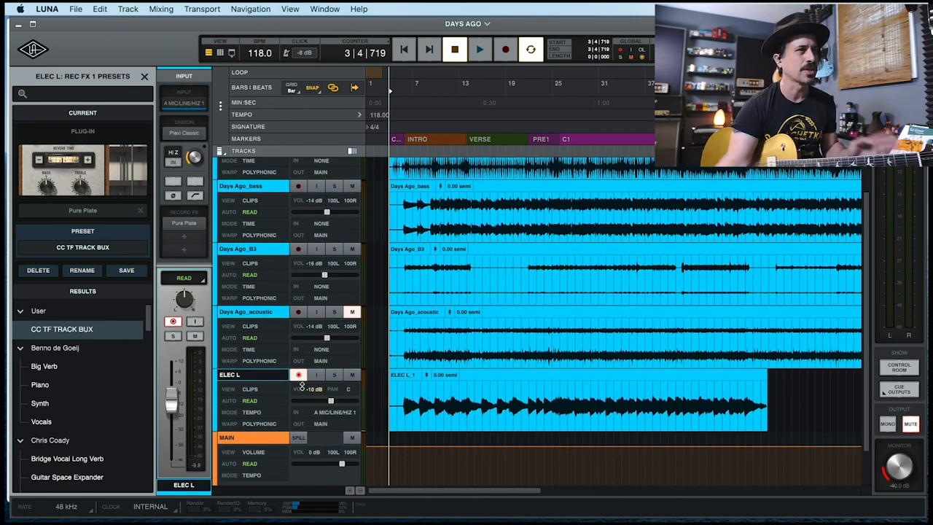
mouse_move(292, 350)
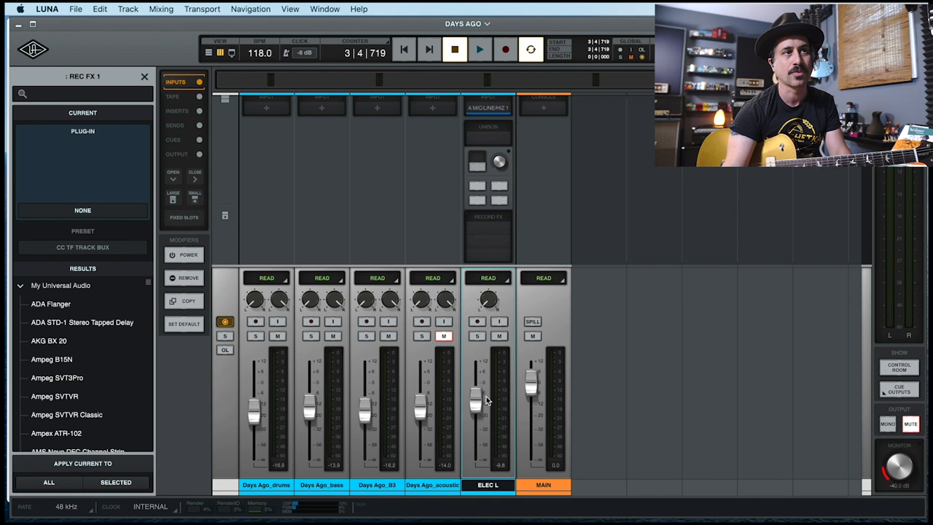
mouse_move(487, 301)
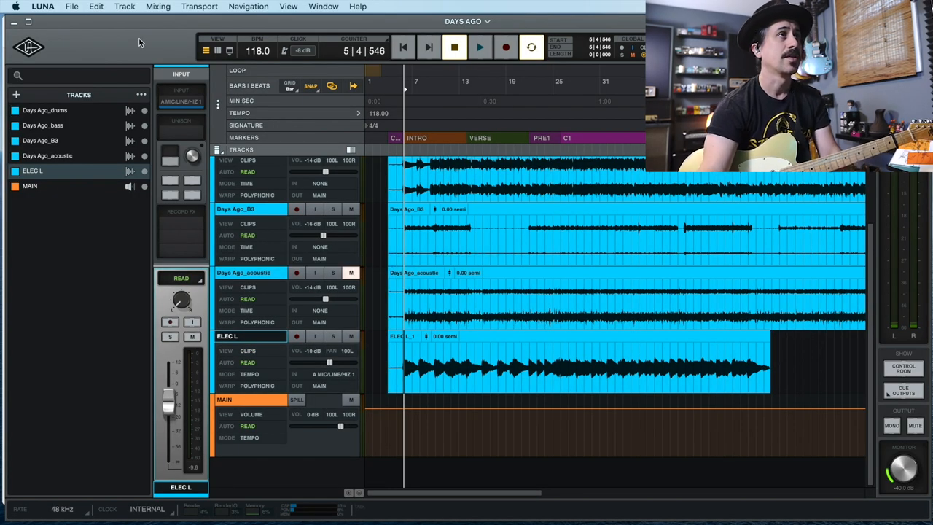
left_click(124, 6)
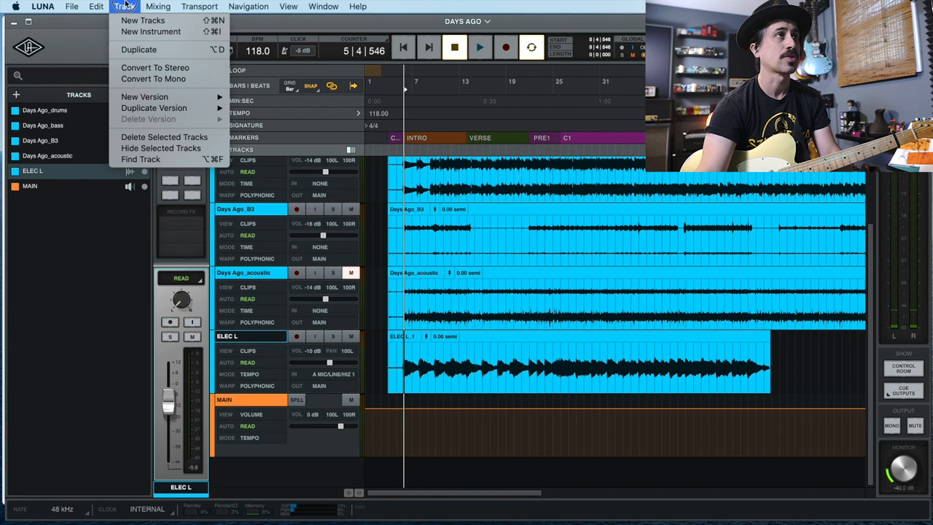
left_click(122, 274)
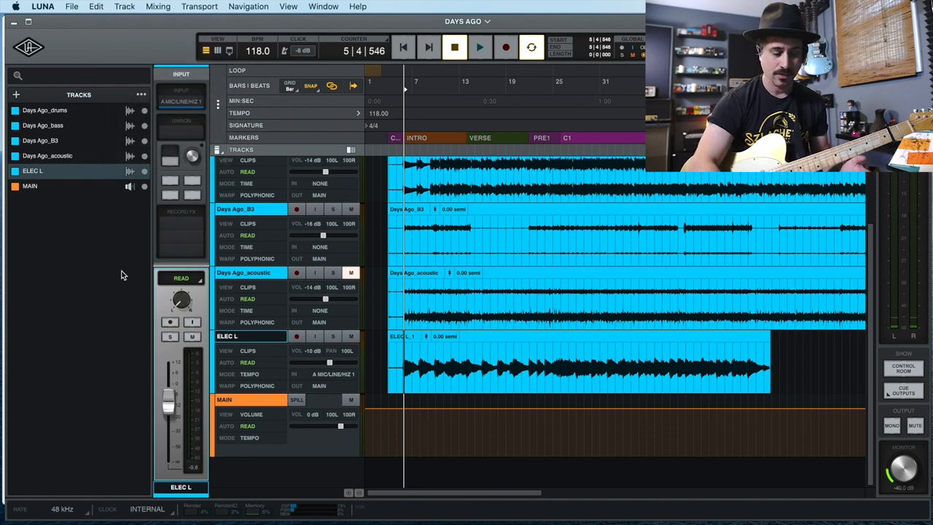
Step: Create a new audio track named ELEC R and arm it for recording
left_click(16, 94)
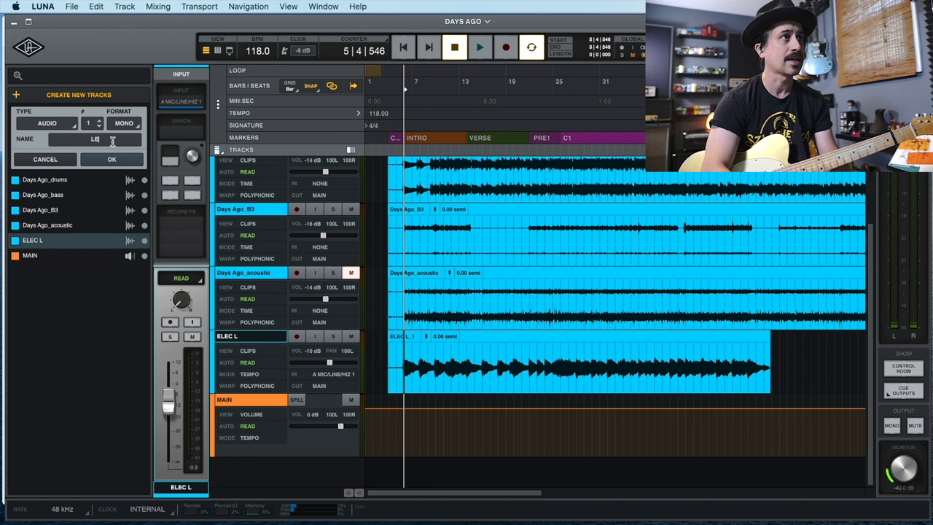
type("ELEC R")
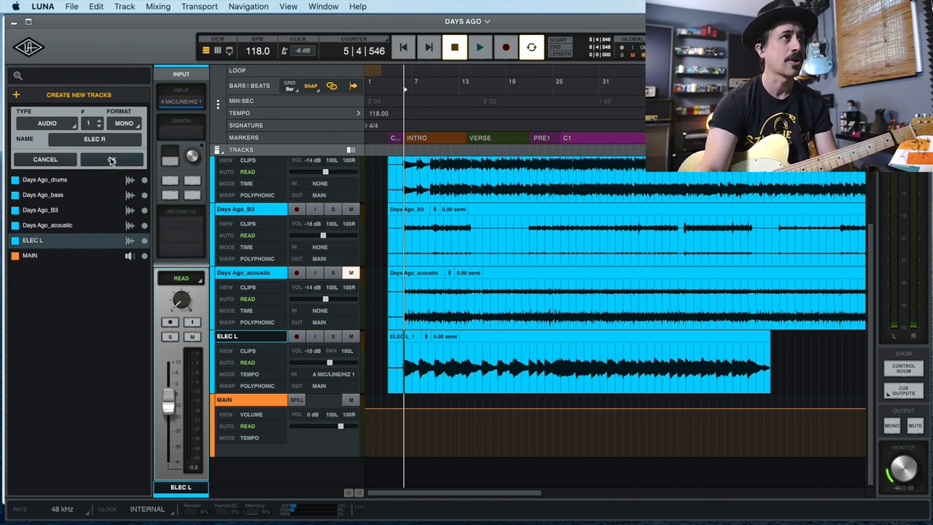
left_click(111, 159)
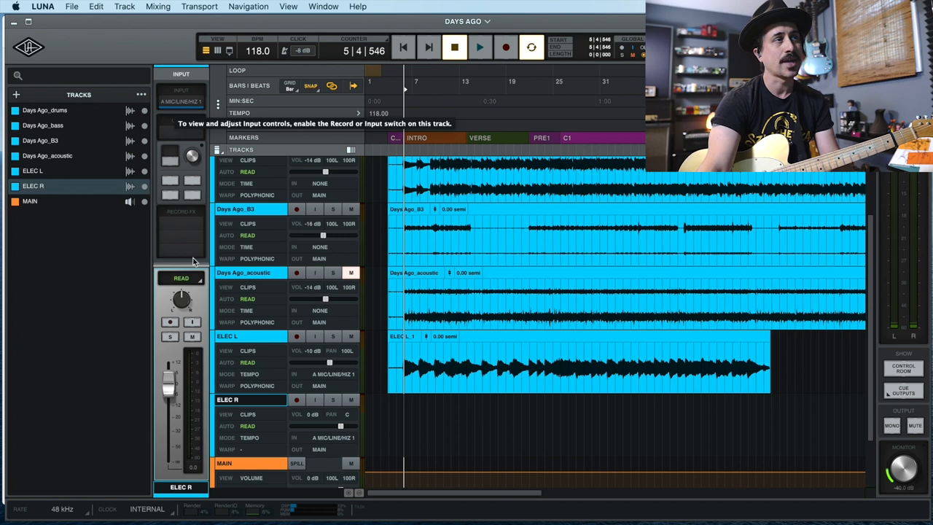
left_click(169, 322)
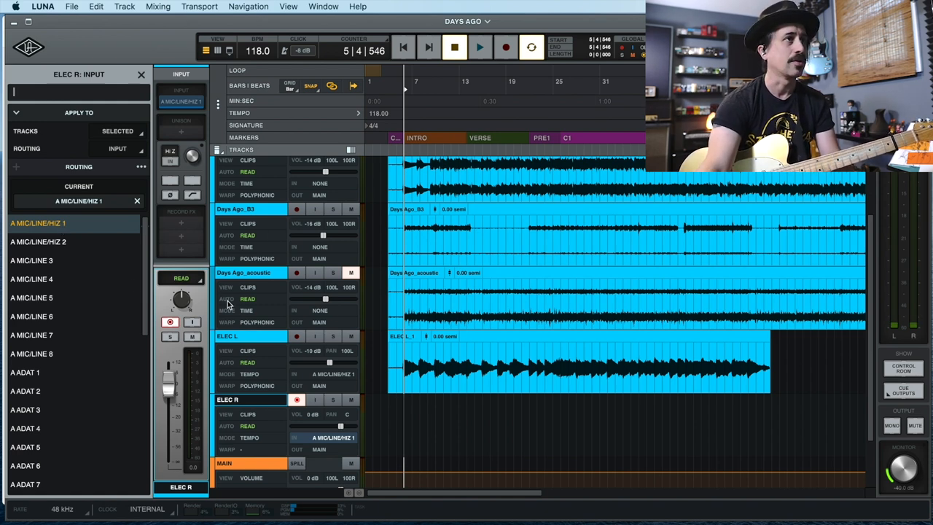
Step: Bring up ELEC R's Unison amp list and start searching it by name
left_click(181, 125)
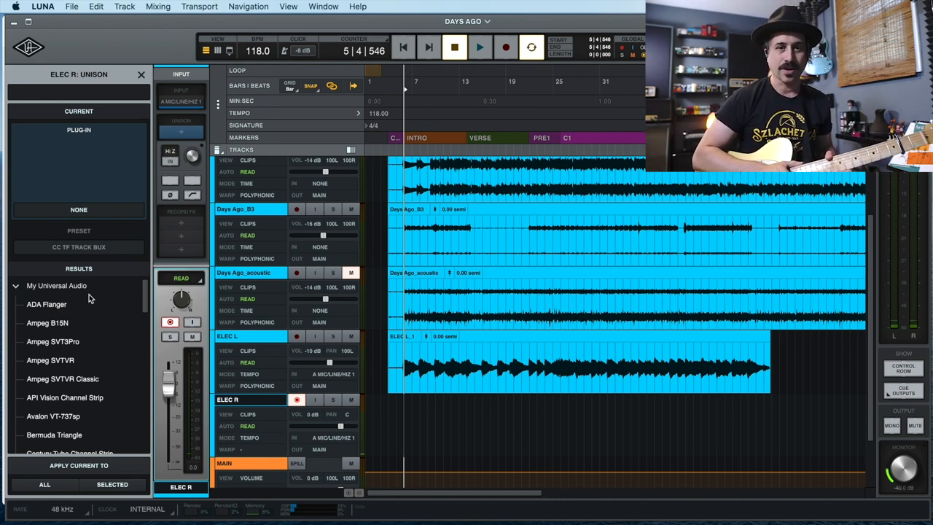
left_click(73, 91)
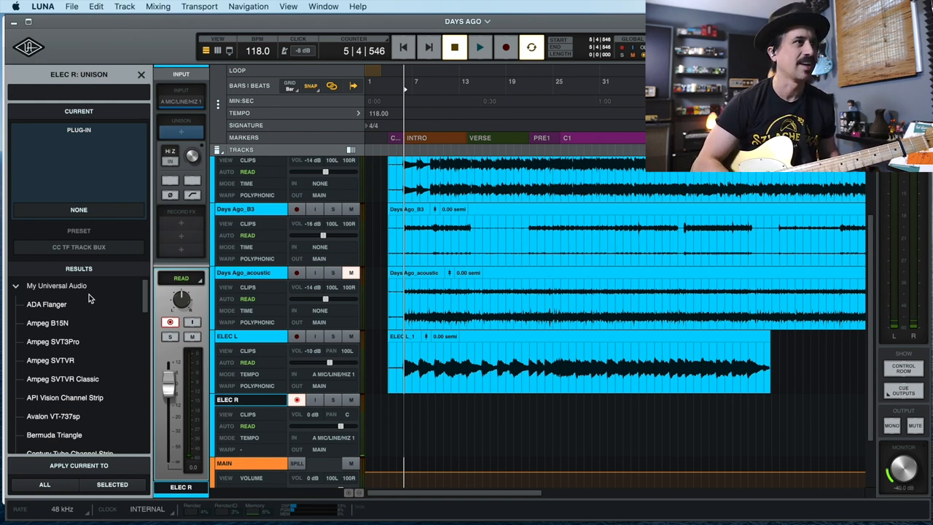
Step: Filter the amp list with 'BUX' to load Friedman Buxom Betty, then start adding a record effect
type("B")
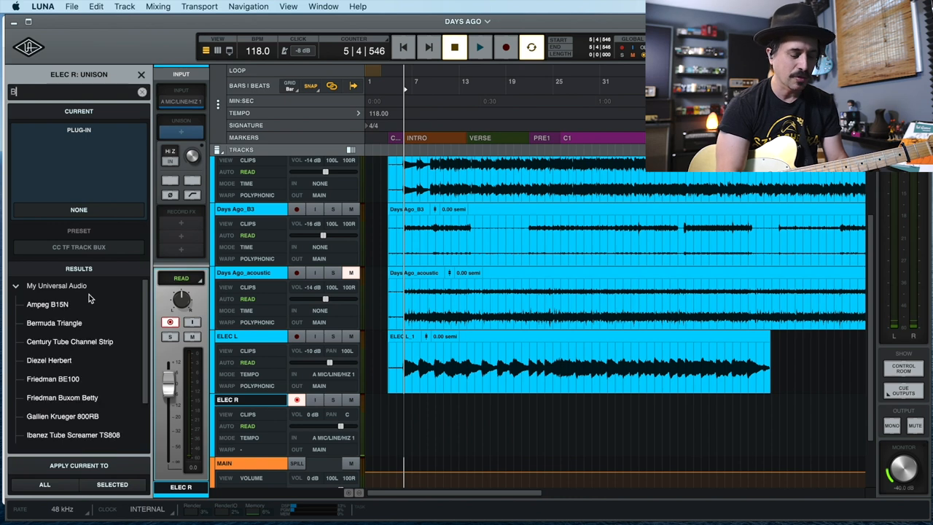
type("UX")
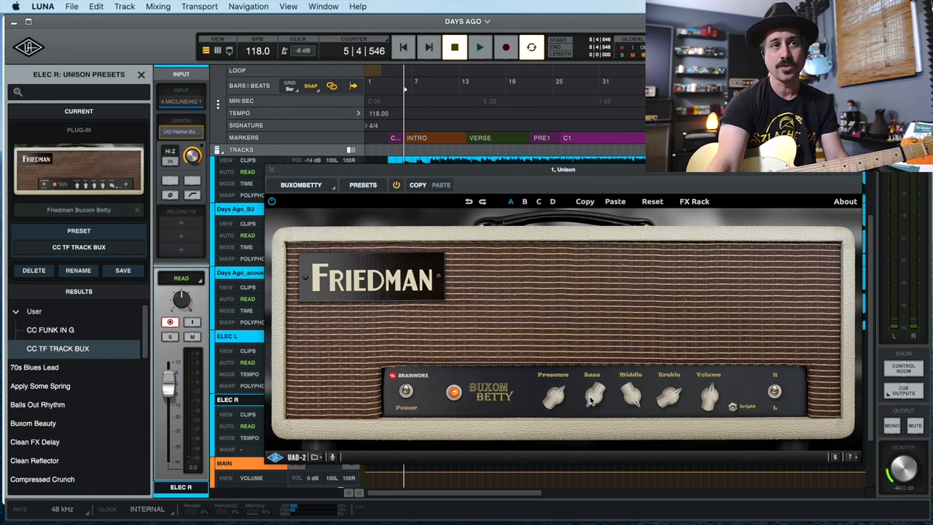
mouse_move(580, 408)
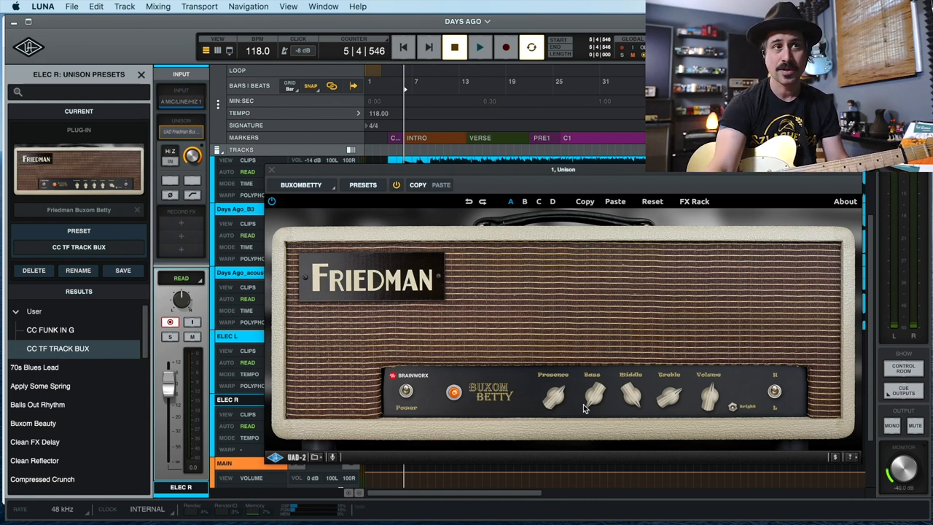
mouse_move(601, 408)
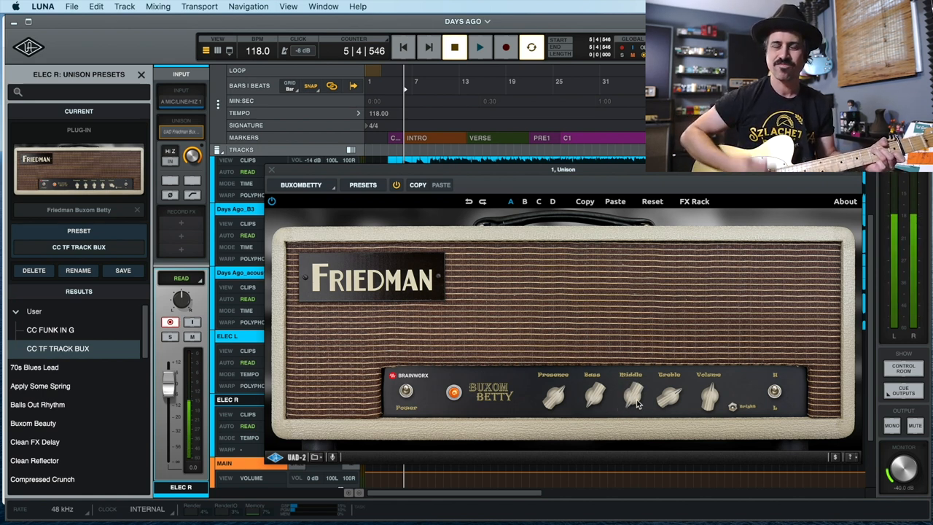
mouse_move(547, 347)
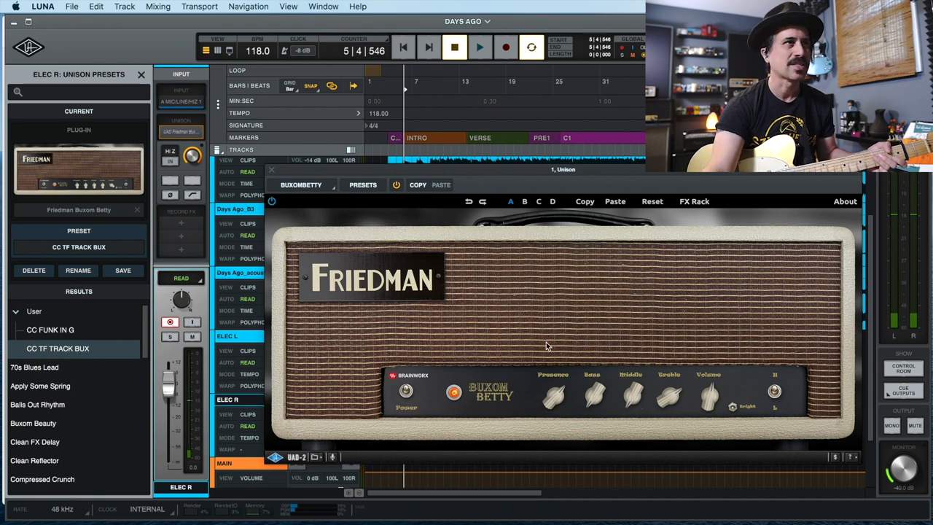
left_click(271, 170)
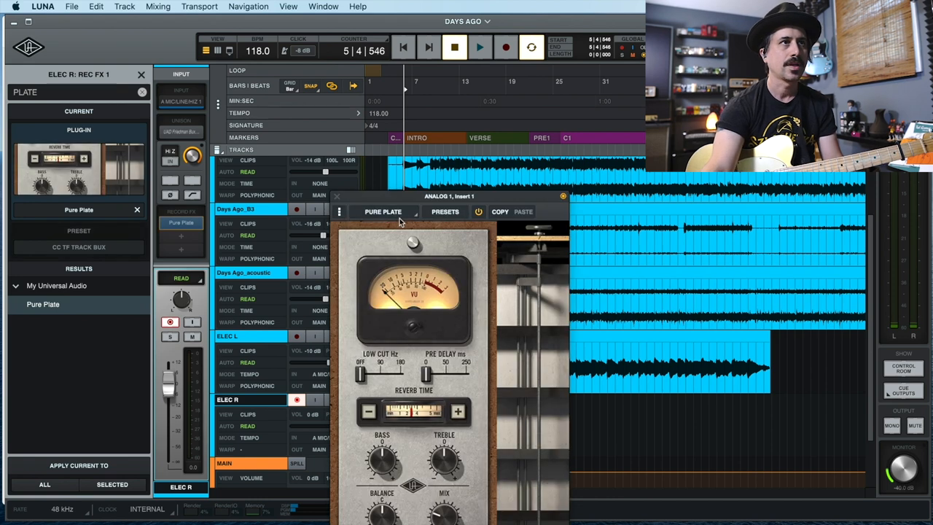
Step: Load Pure Plate reverb on ELEC R with the CC TF TRACK BUX preset and close its window
left_click(445, 211)
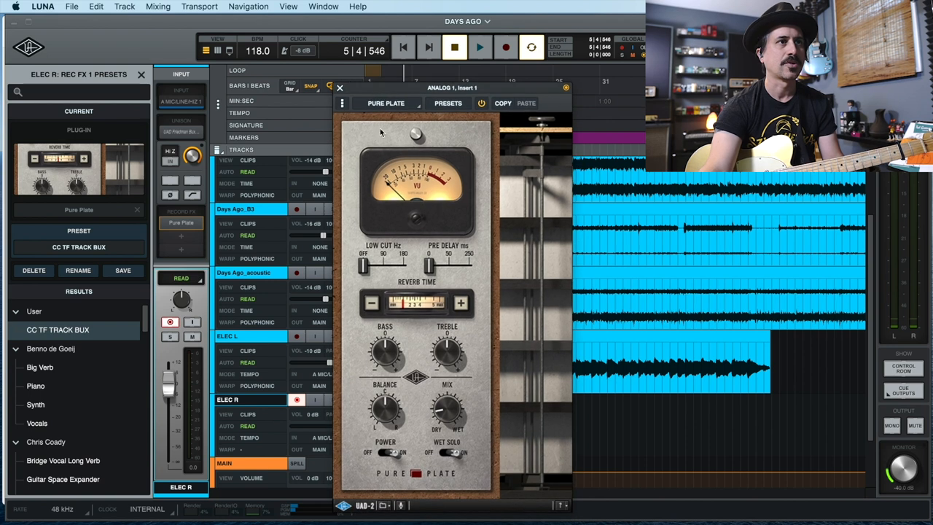
mouse_move(378, 167)
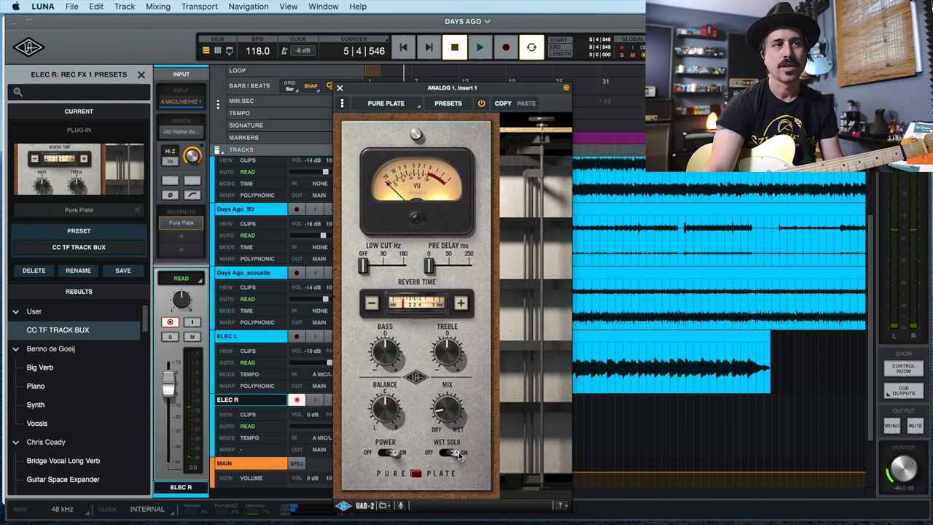
left_click(449, 452)
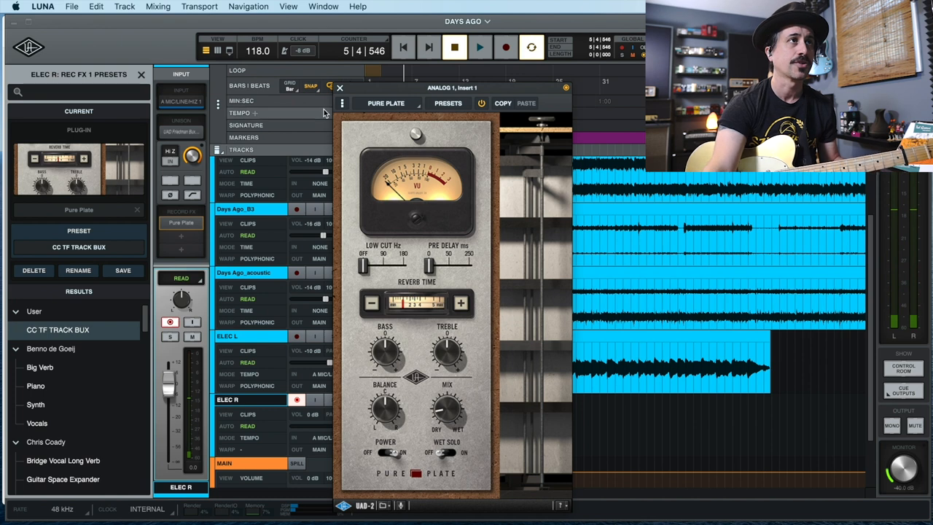
left_click(340, 87)
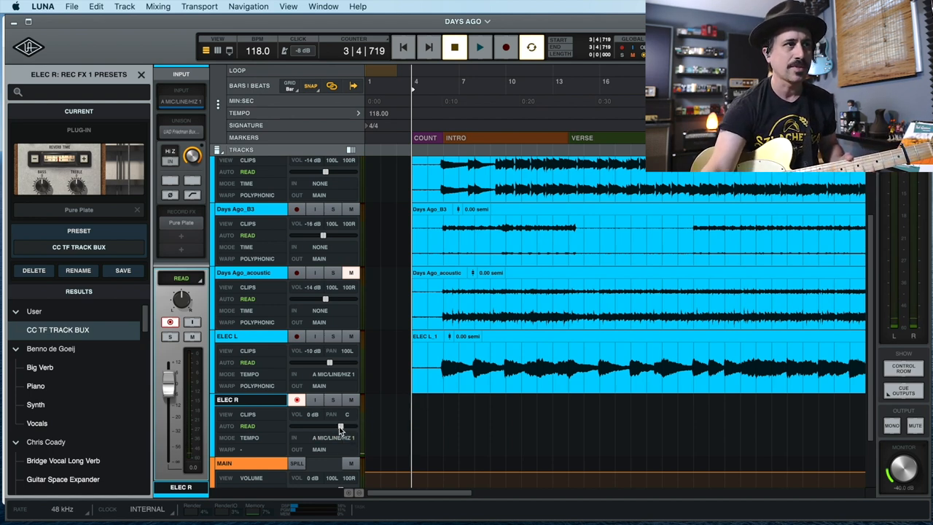
Step: Lower the ELEC R track volume in its header and select the ELEC L track
left_click_drag(336, 426, 328, 426)
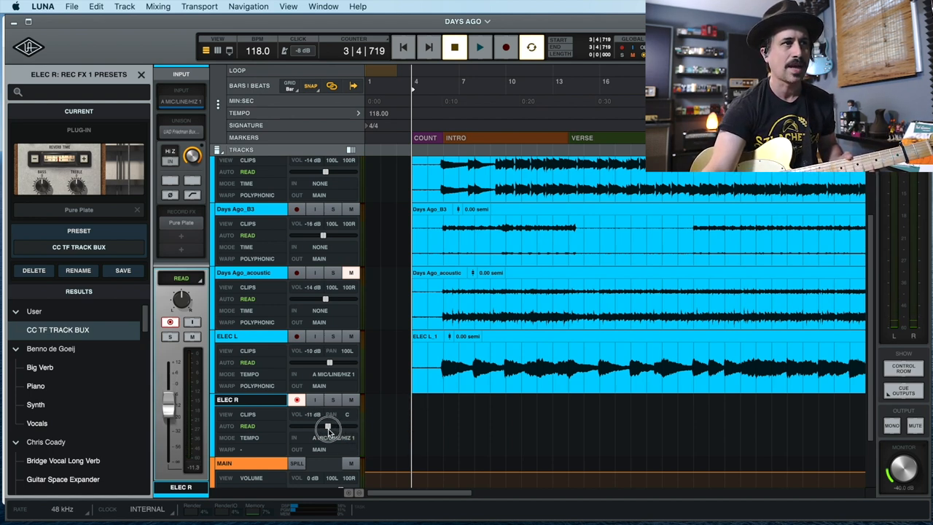
left_click(227, 335)
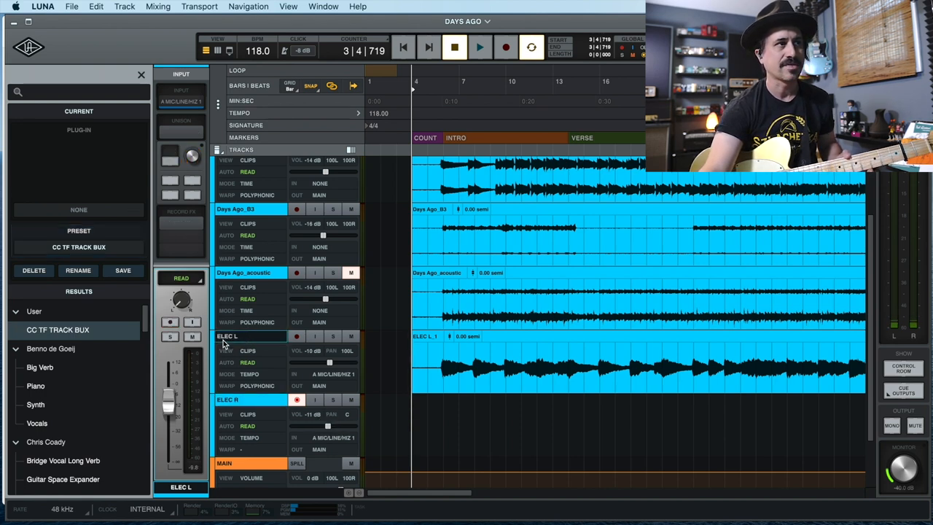
left_click(248, 400)
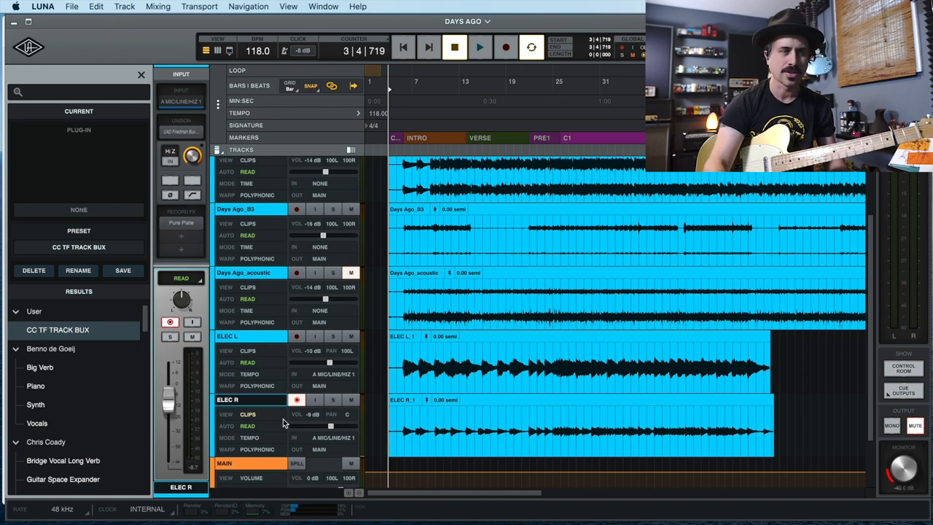
left_click(296, 400)
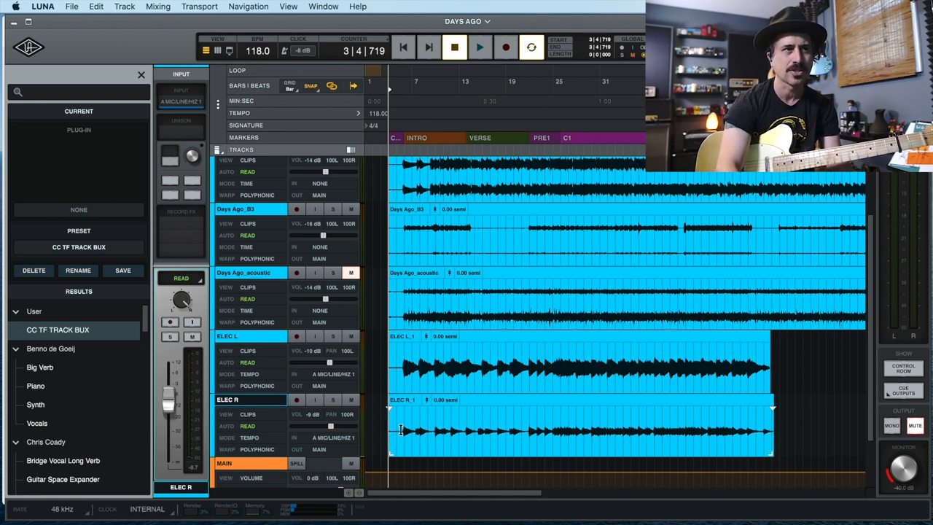
left_click(480, 47)
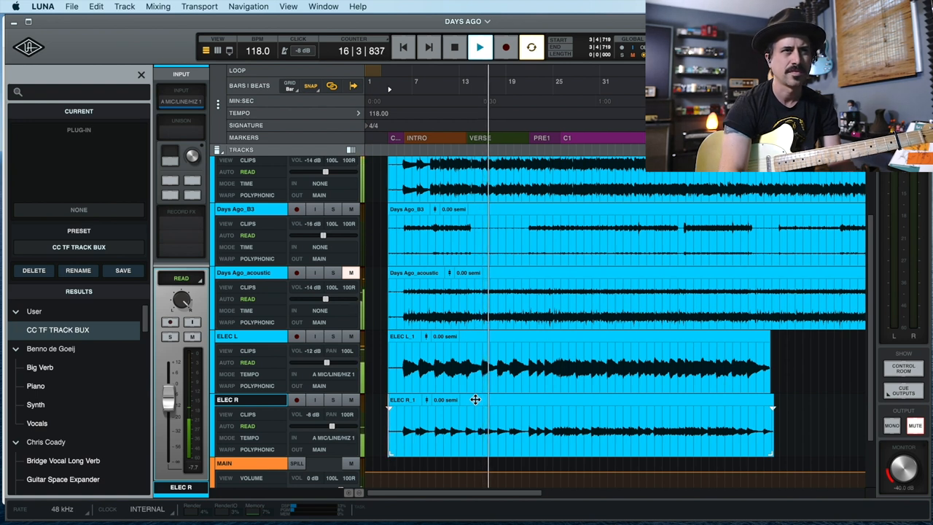
left_click(480, 47)
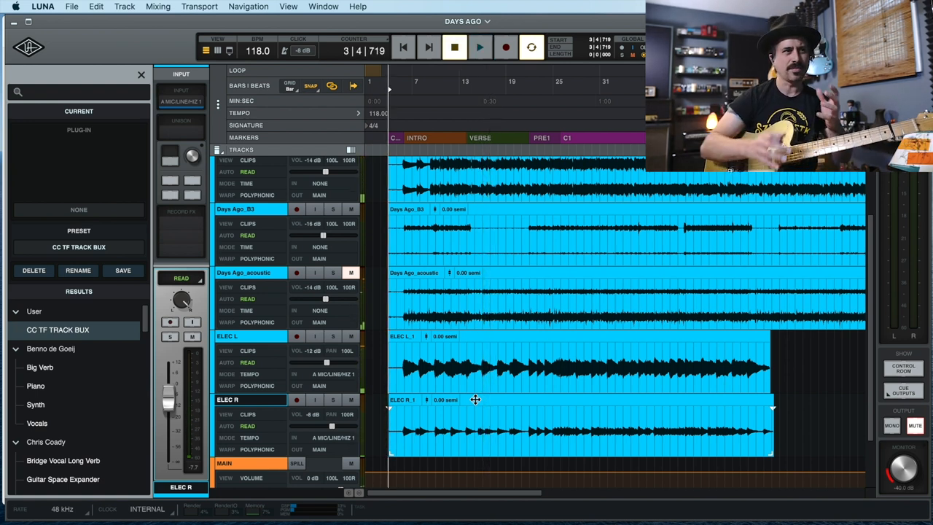